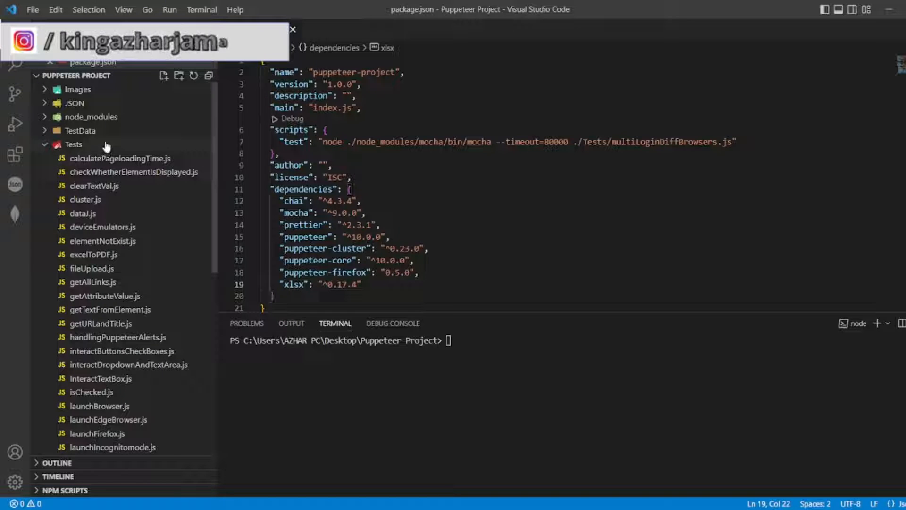
Step: Add a new file named createSimplePDF.js in the Tests folder of the Puppeteer project
{"action": "left_click", "coordinate": [73, 144]}
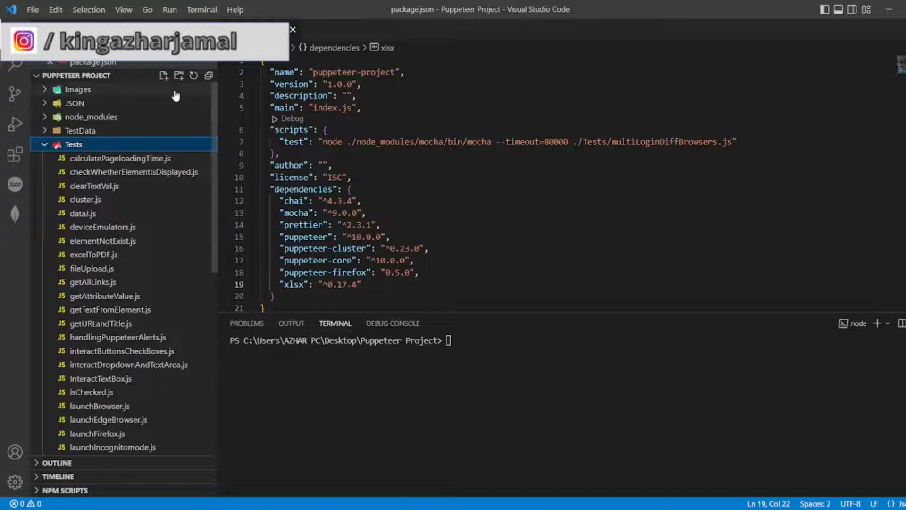
{"action": "left_click", "coordinate": [164, 76]}
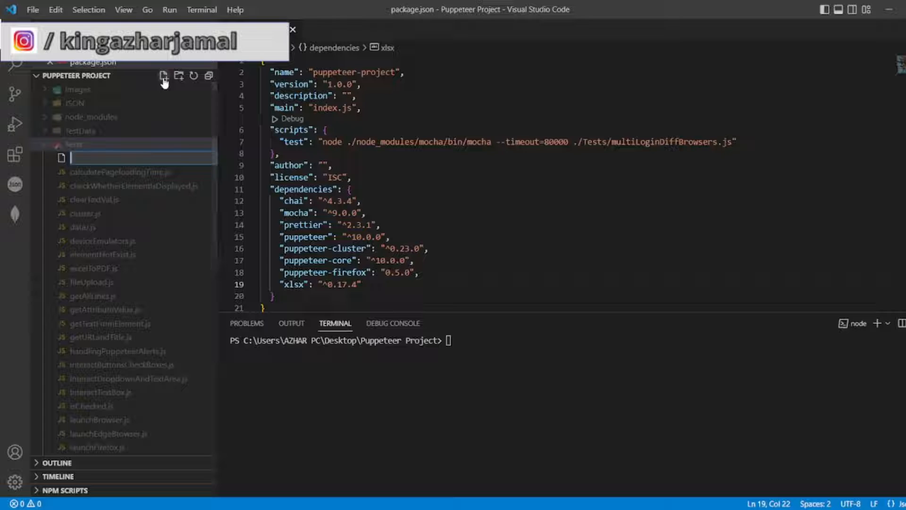
{"action": "type", "text": "createS"}
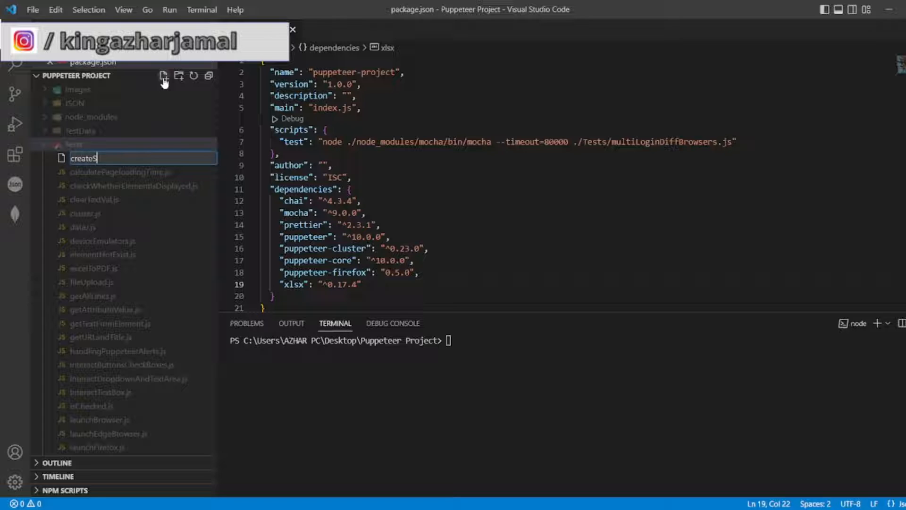
{"action": "type", "text": "implePDF"}
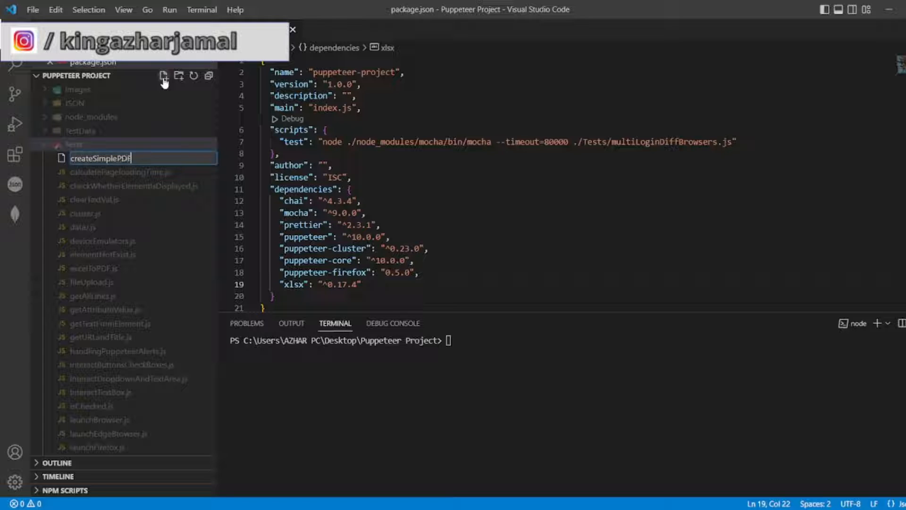
{"action": "key", "text": "Enter"}
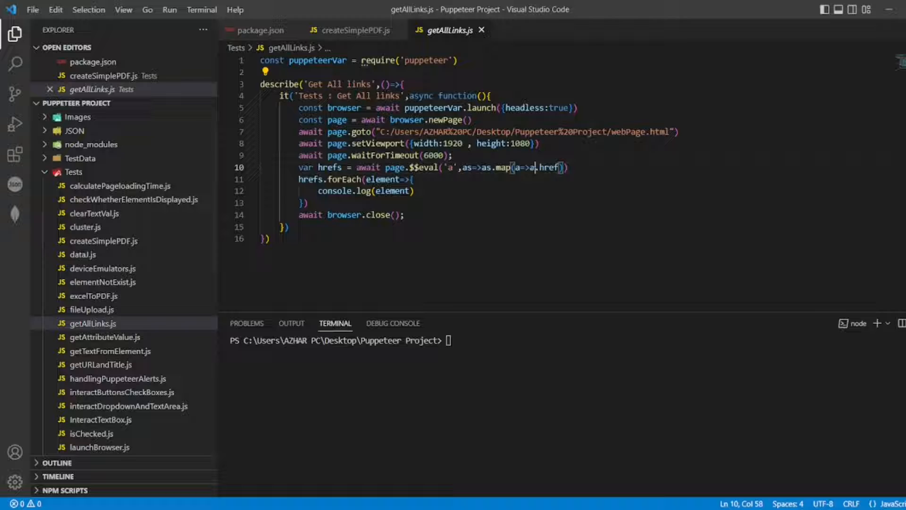
Step: Paste the getAllLinks test code into createSimplePDF.js and retitle both tests 'Create Simple PDF'
{"action": "key", "text": "ctrl+a"}
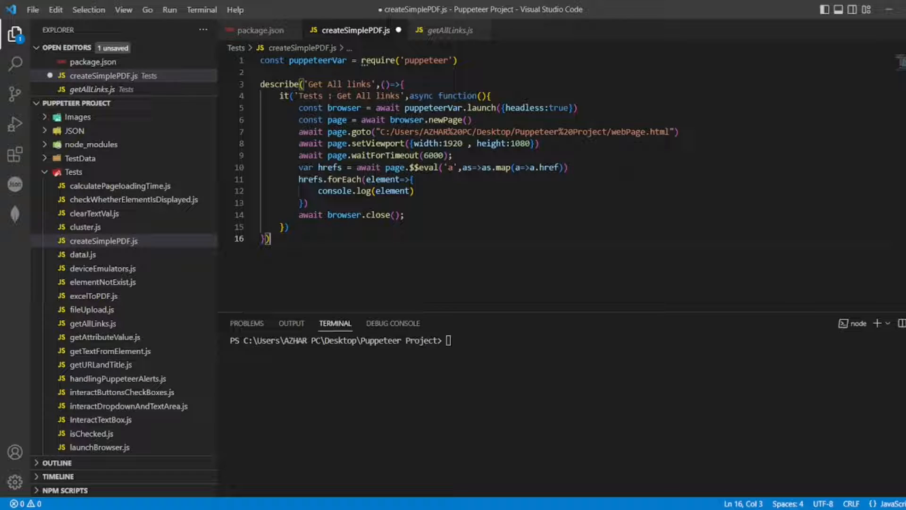
{"action": "left_click", "coordinate": [567, 167]}
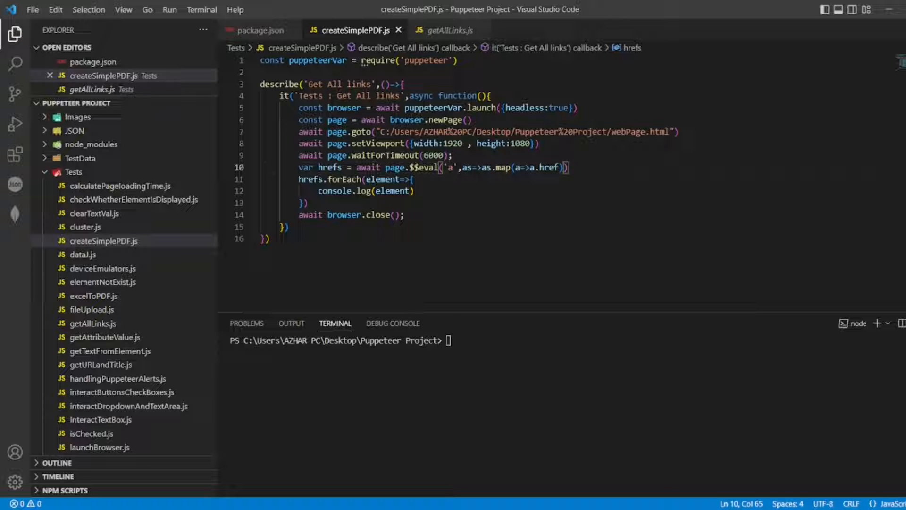
{"action": "double_click", "coordinate": [340, 84]}
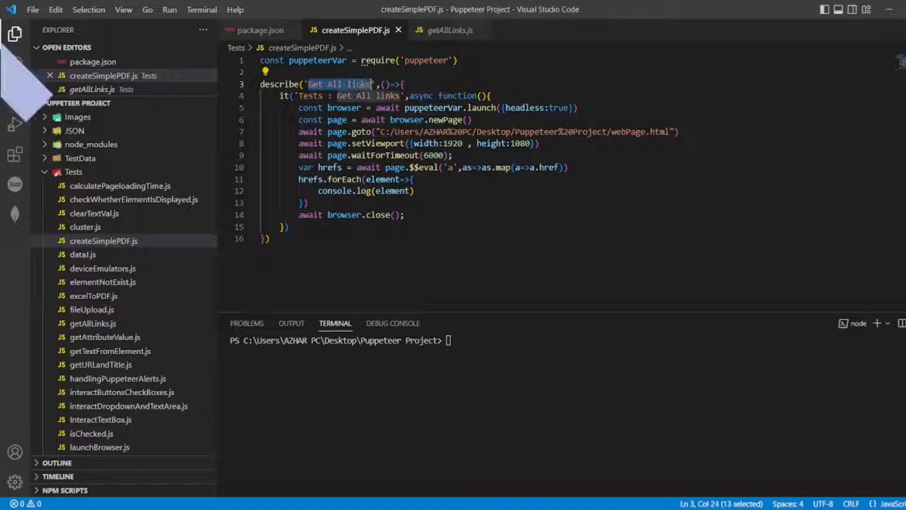
{"action": "type", "text": "Crete"}
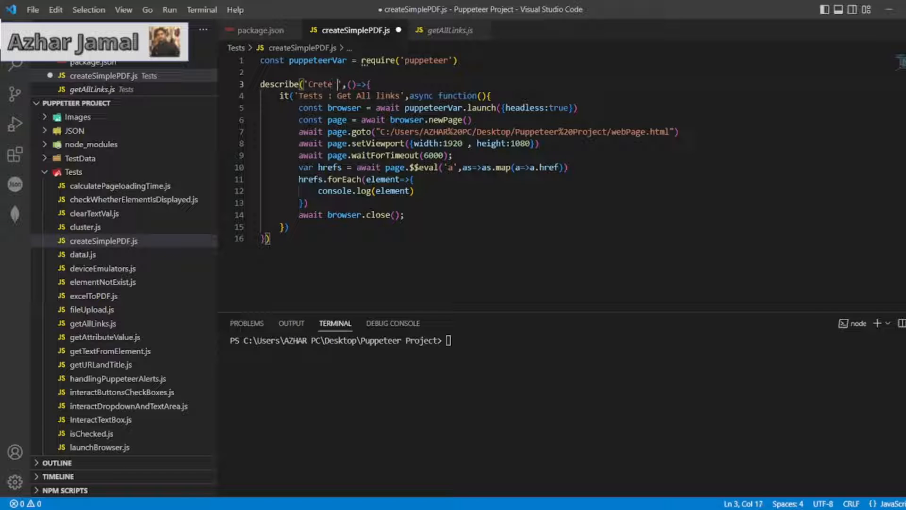
{"action": "type", "text": "Create Simple PDF"}
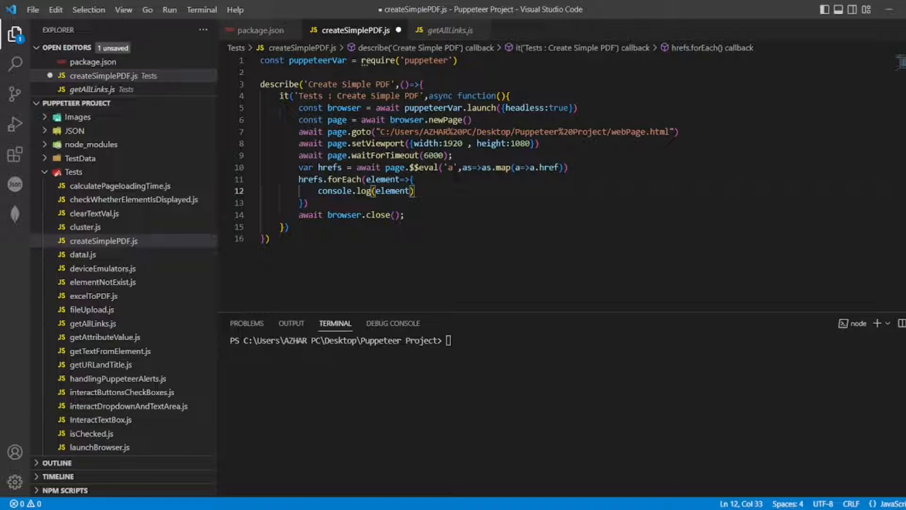
Step: Add an empty options object on its own lines after the page.goto URL
{"action": "double_click", "coordinate": [559, 108]}
{"action": "type", "text": "{"}
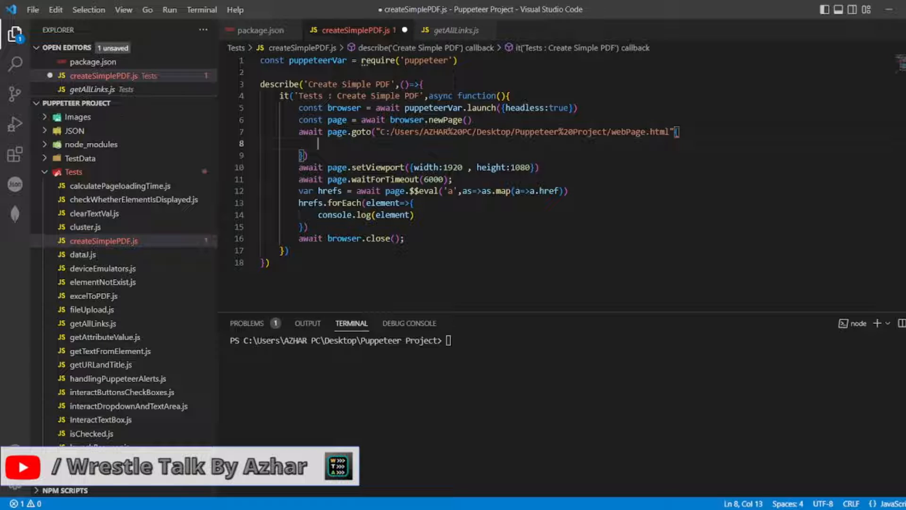
Step: Make page.goto wait until 'networkidle2', adding the missing comma after the URL
{"action": "type", "text": "waitUntil: '"}
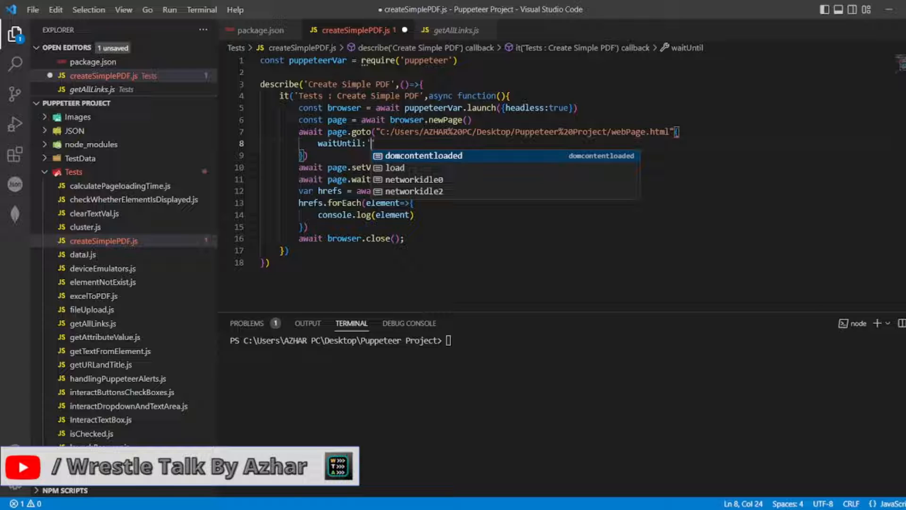
{"action": "type", "text": "networkidle2"}
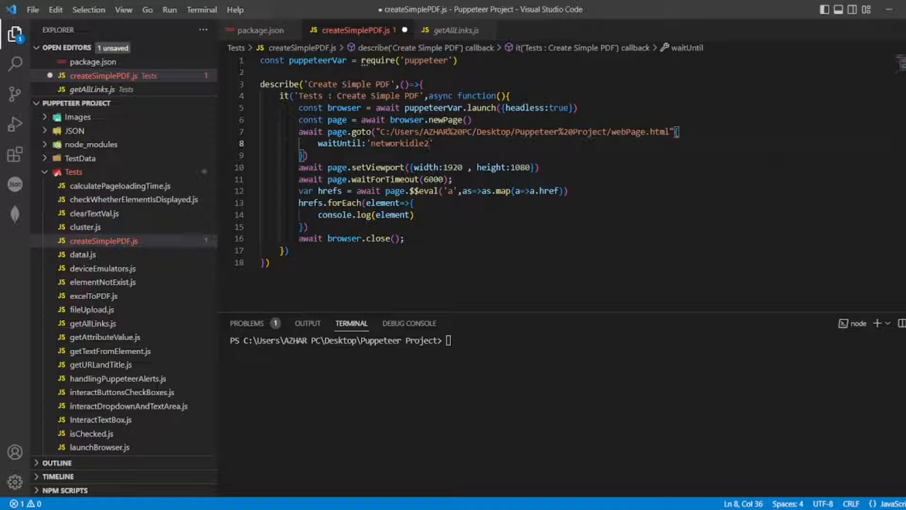
{"action": "type", "text": ";"}
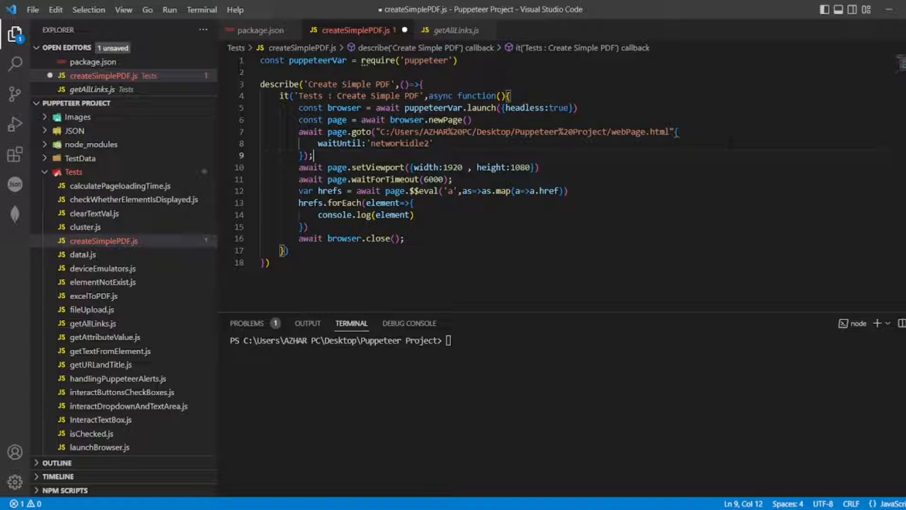
{"action": "left_click", "coordinate": [674, 132]}
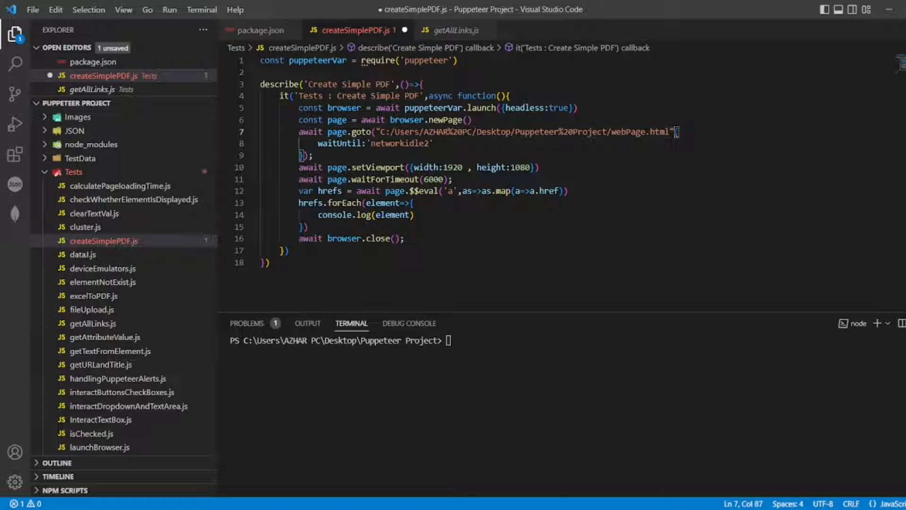
Step: Delete the viewport, timeout and link-logging lines and begin an 'await page' line
{"action": "left_click_drag", "start_coordinate": [299, 167], "coordinate": [309, 226]}
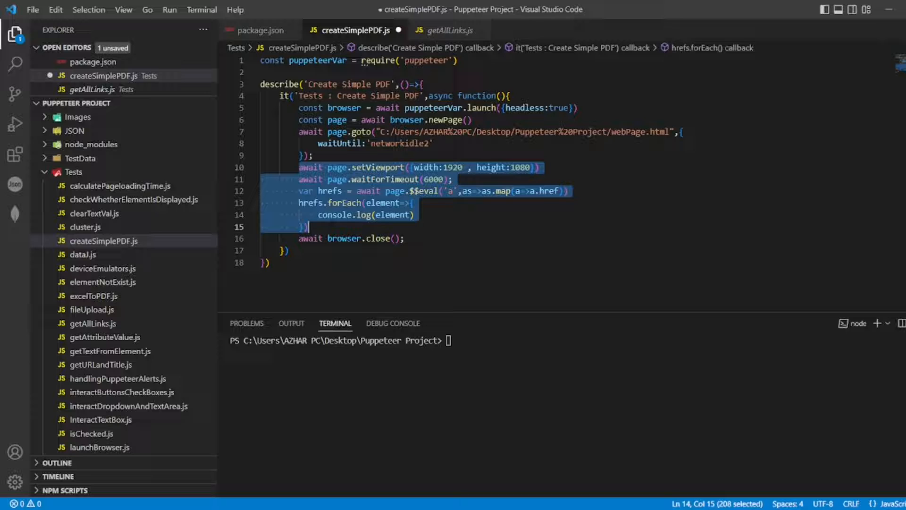
{"action": "key", "text": "Delete"}
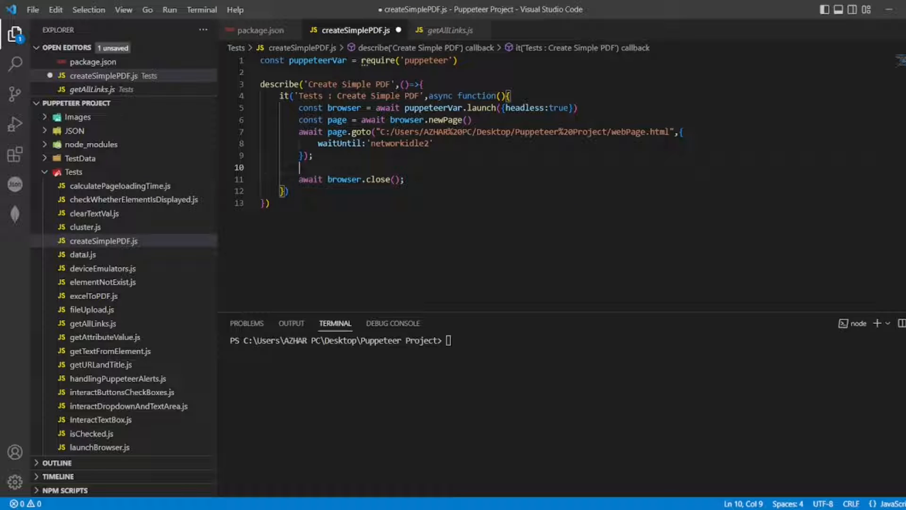
{"action": "type", "text": "await page"}
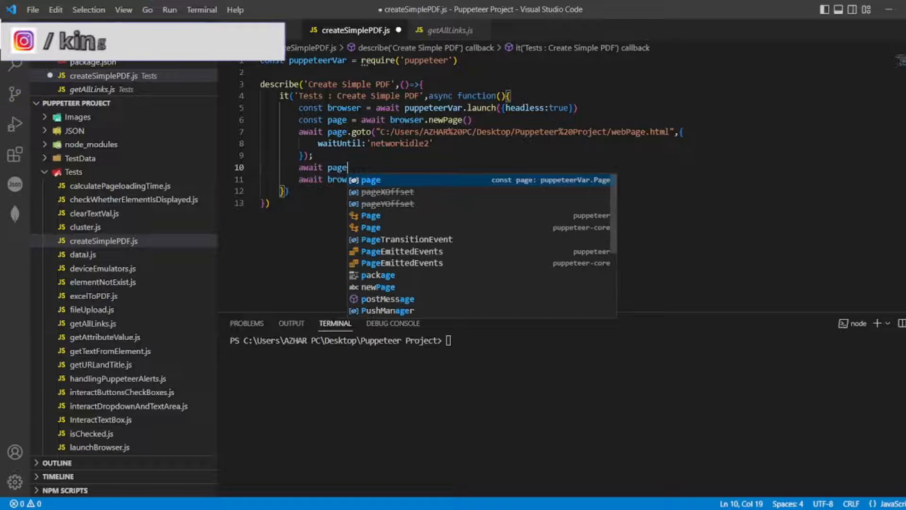
Step: Write await page.pdf({path: 'Simple.pdf'}) on line 10 of createSimplePDF.js
{"action": "type", "text": ".pdf"}
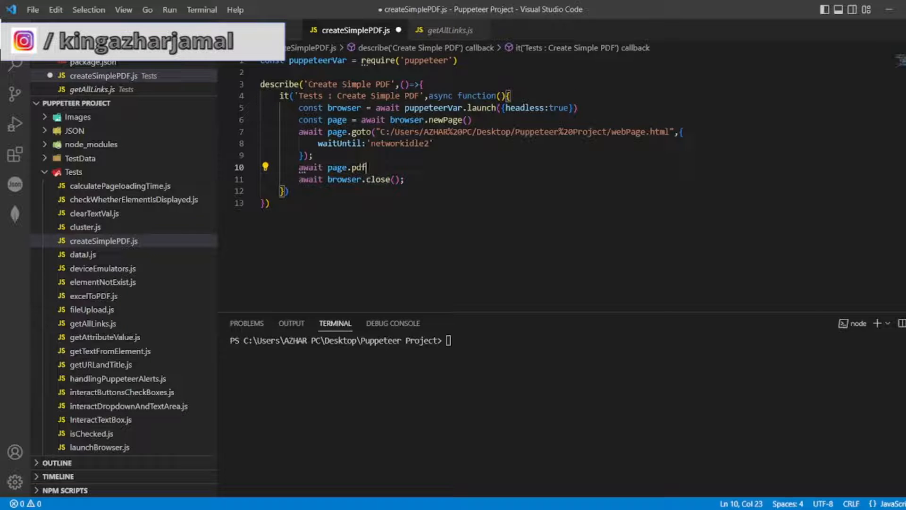
{"action": "type", "text": "("}
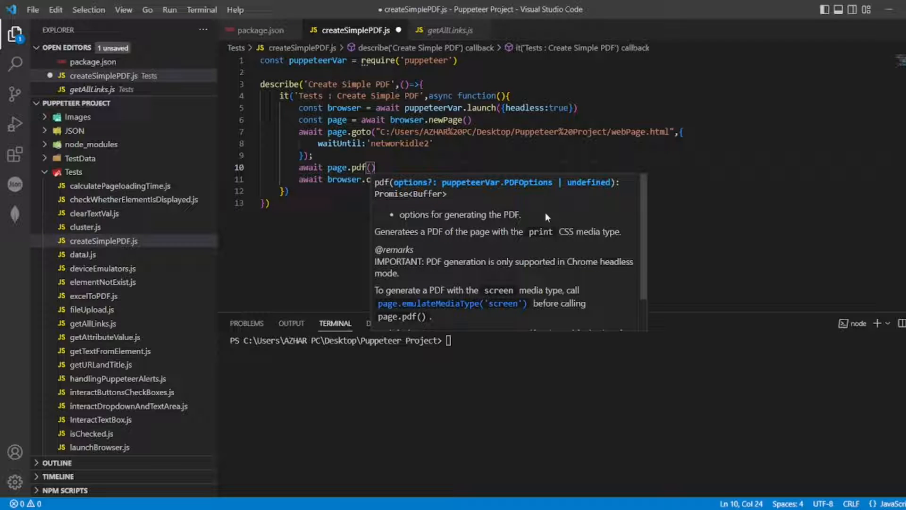
{"action": "mouse_move", "coordinate": [595, 273]}
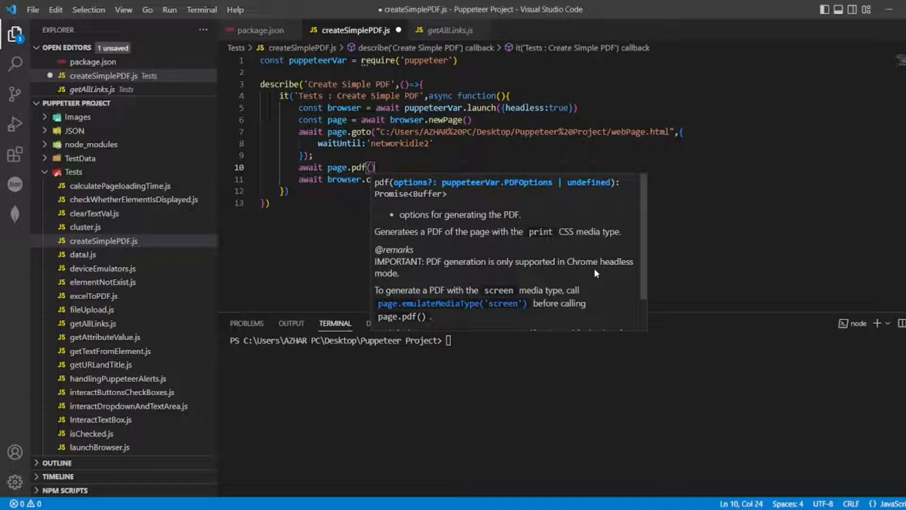
{"action": "type", "text": "{"}
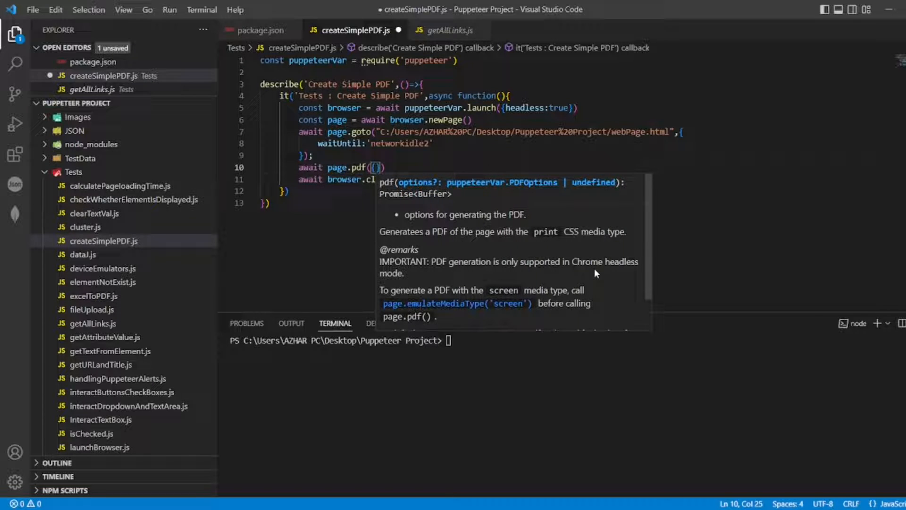
{"action": "type", "text": "p"}
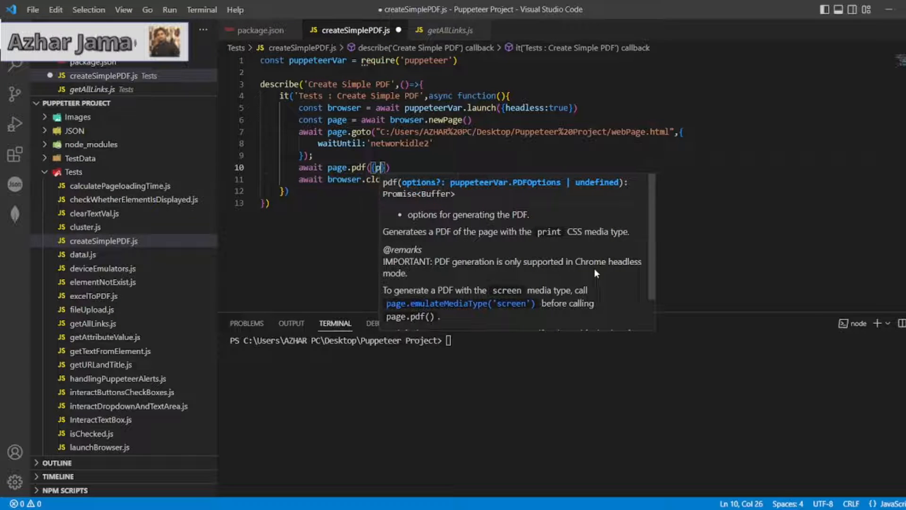
{"action": "type", "text": "p"}
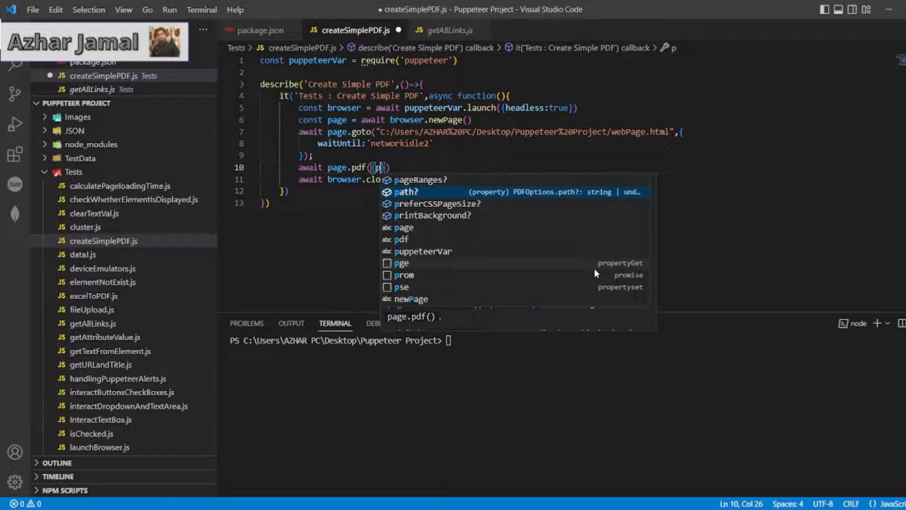
{"action": "type", "text": "ath"}
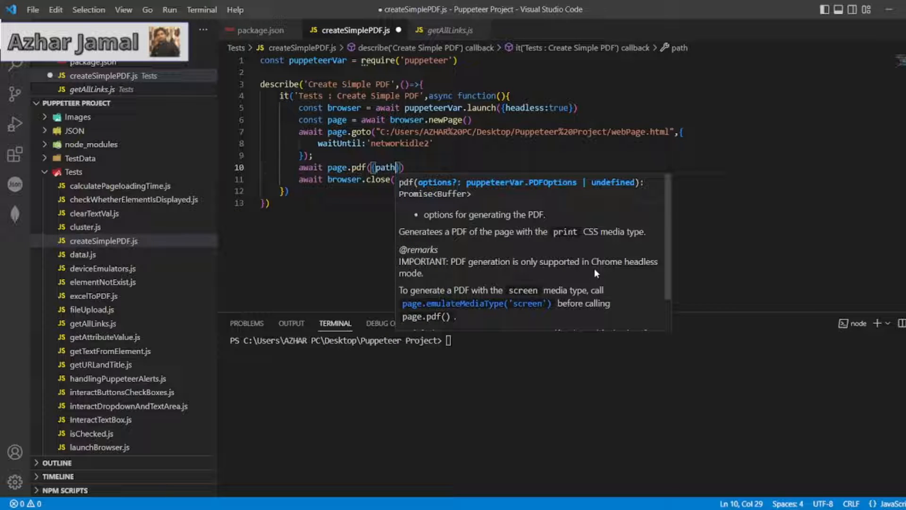
{"action": "type", "text": ":'Sip"}
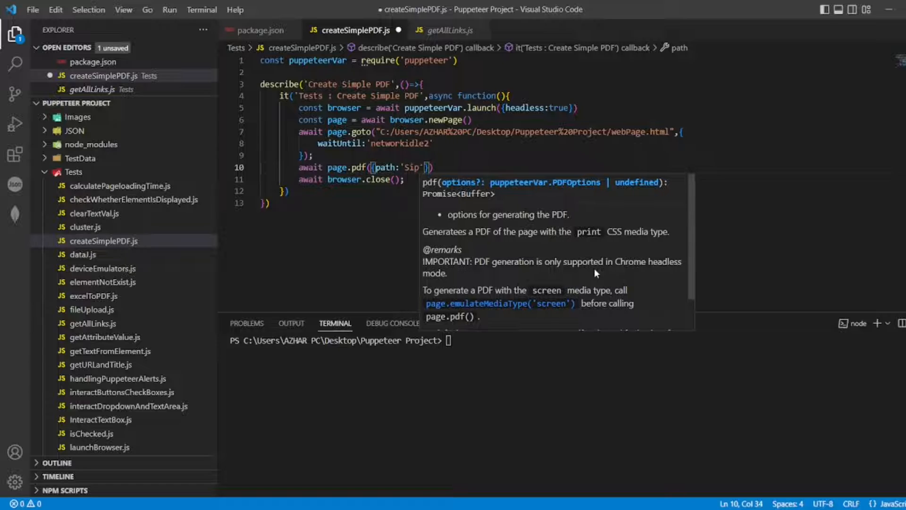
{"action": "type", "text": "Simple."}
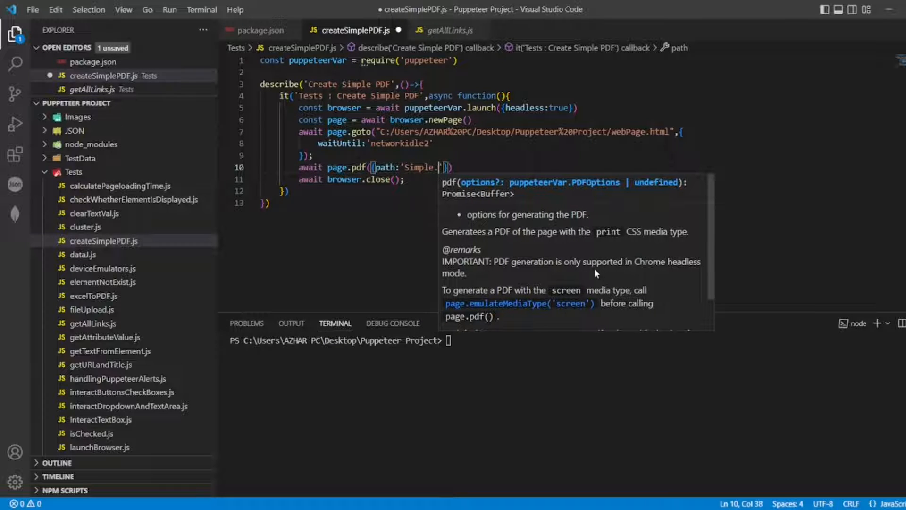
{"action": "type", "text": "pdf"}
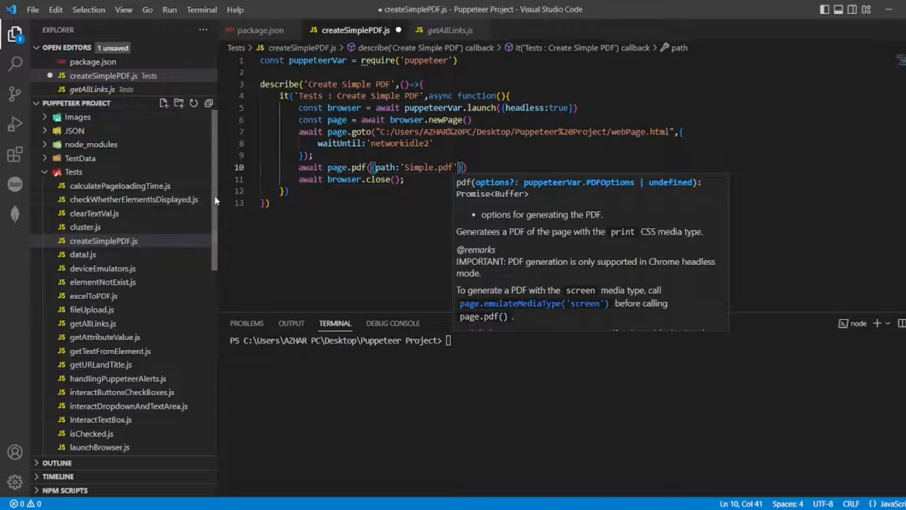
{"action": "scroll", "scroll_direction": "down", "scroll_amount": 3}
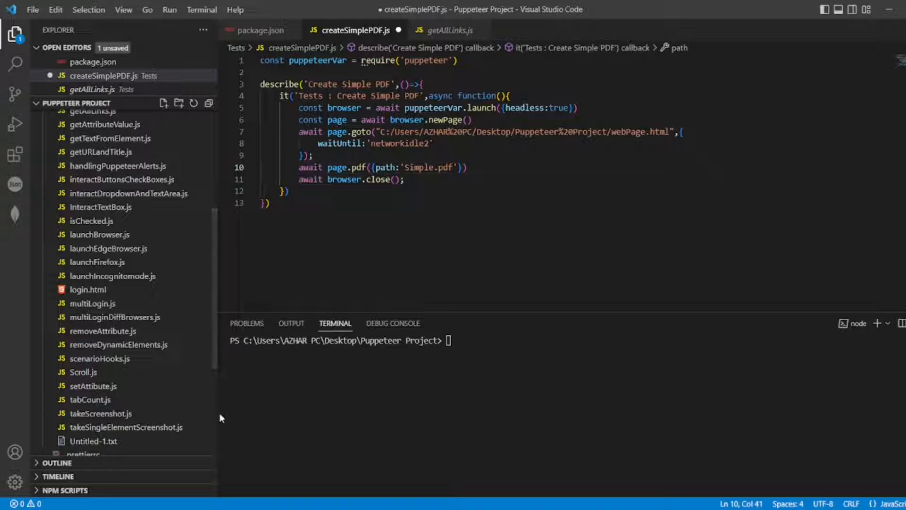
{"action": "scroll", "scroll_direction": "down", "scroll_amount": 3}
{"action": "type", "text": ", "}
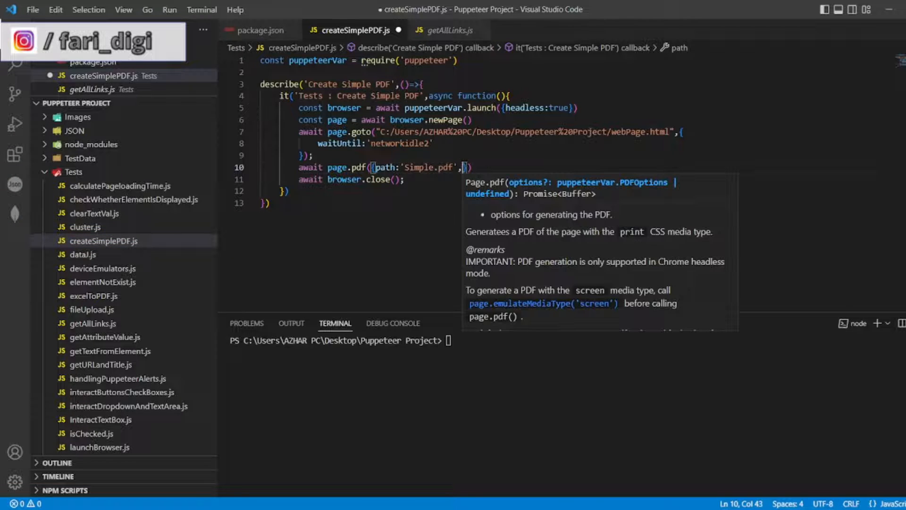
Step: Add format: 'a4' to the page.pdf options and save createSimplePDF.js
{"action": "type", "text": "format"}
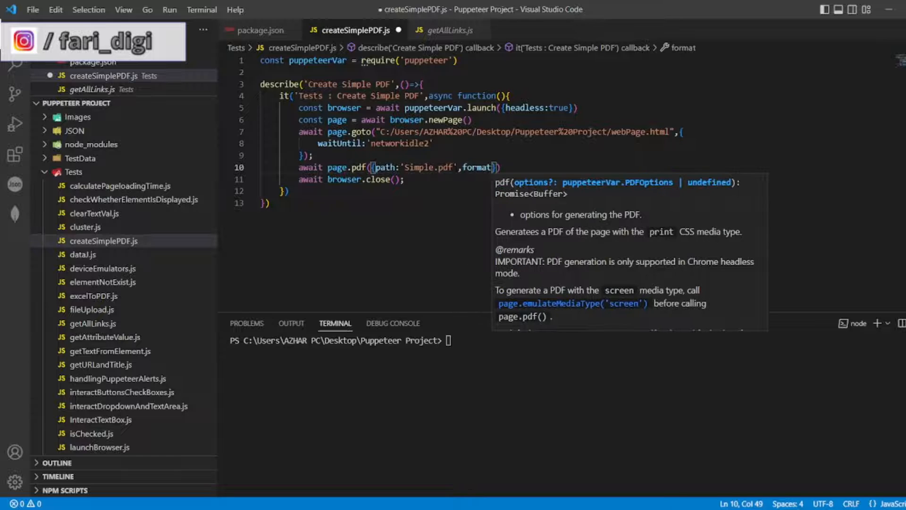
{"action": "type", "text": ":'a'"}
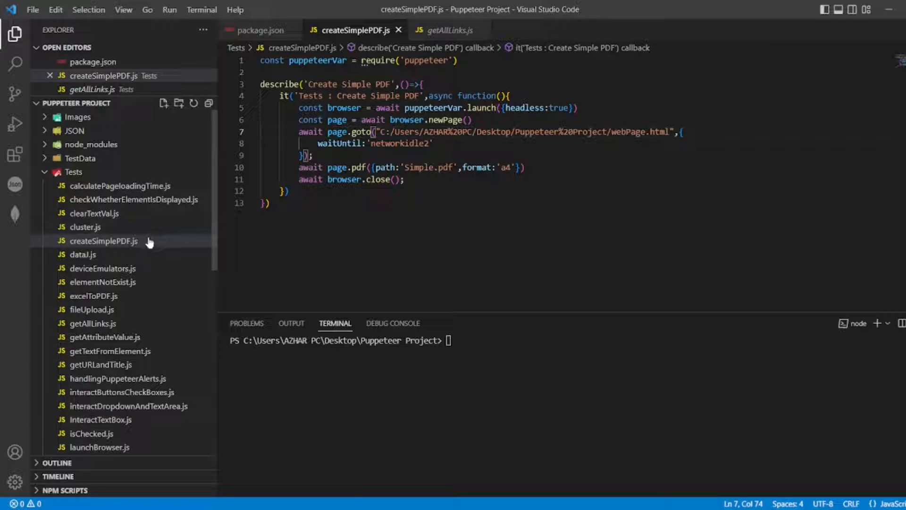
Step: Set the package.json test script to run ./Tests/createSimplePDF.js, then return to that test file
{"action": "right_click", "coordinate": [103, 240]}
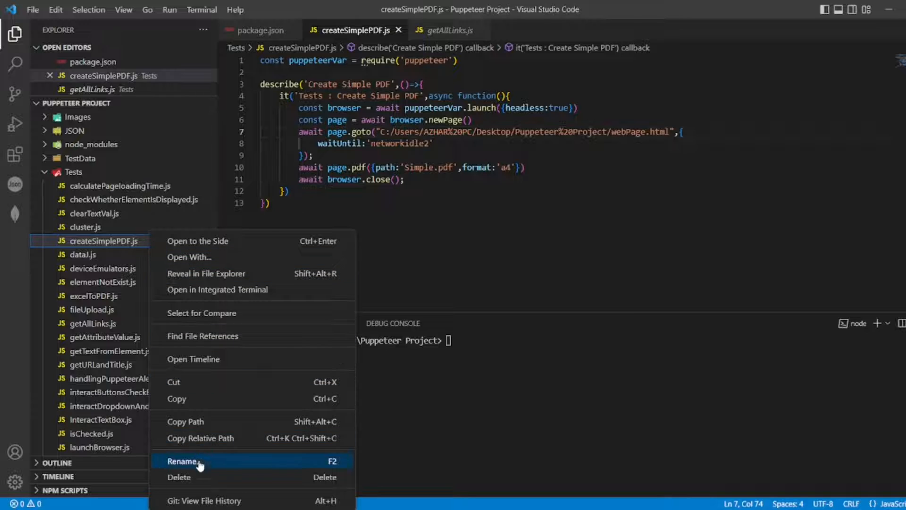
{"action": "left_click", "coordinate": [183, 461]}
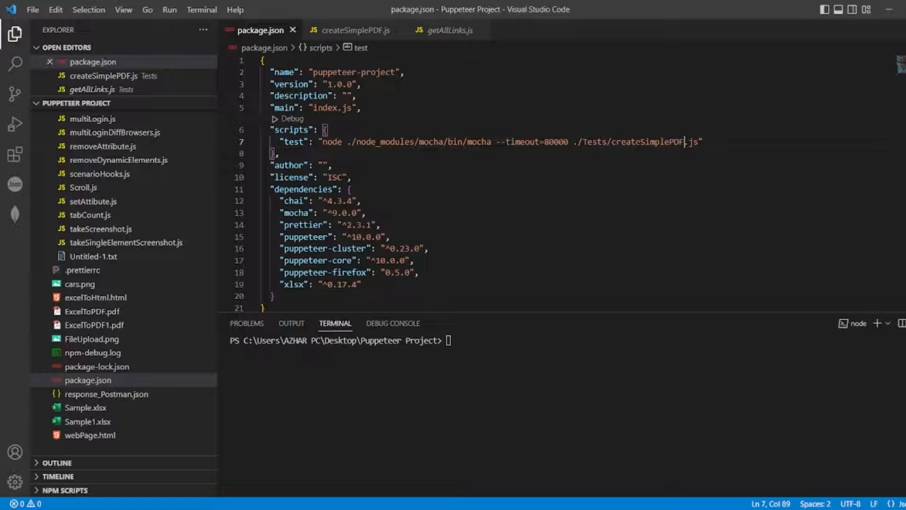
{"action": "left_click", "coordinate": [353, 29]}
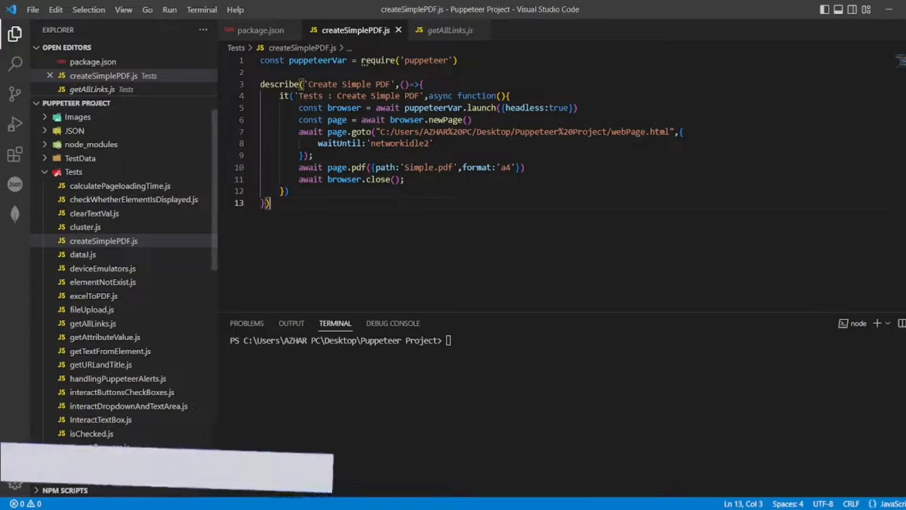
Step: Run npm test so Create Simple PDF passes and Simple.pdf appears in the project root
{"action": "type", "text": "npm test"}
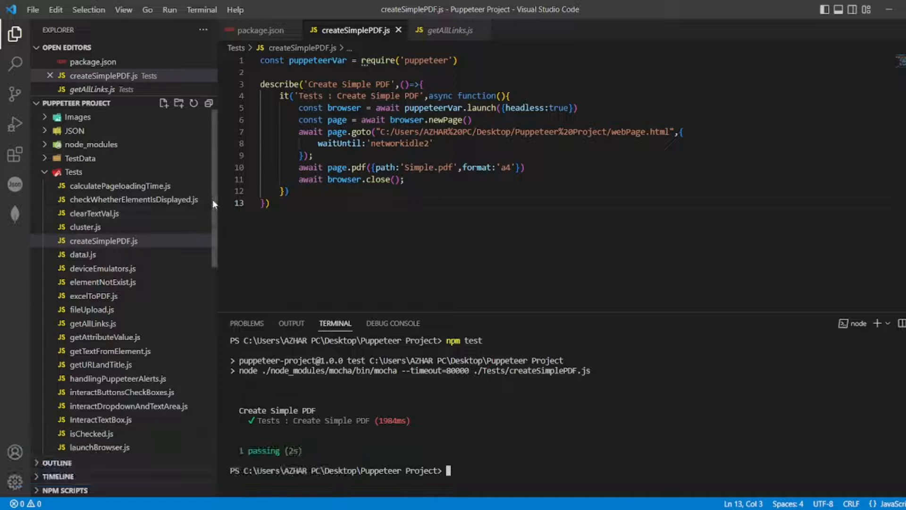
{"action": "scroll", "scroll_direction": "down", "scroll_amount": 3}
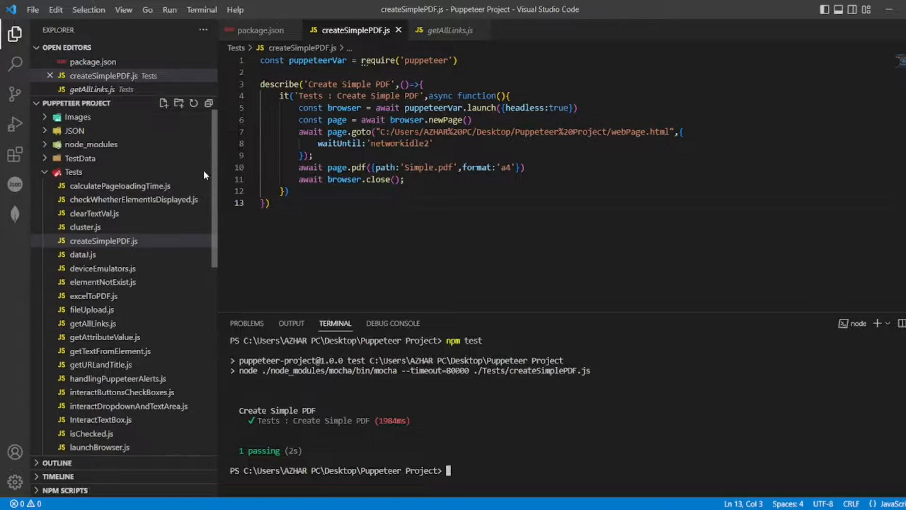
{"action": "scroll", "scroll_direction": "down", "scroll_amount": 3}
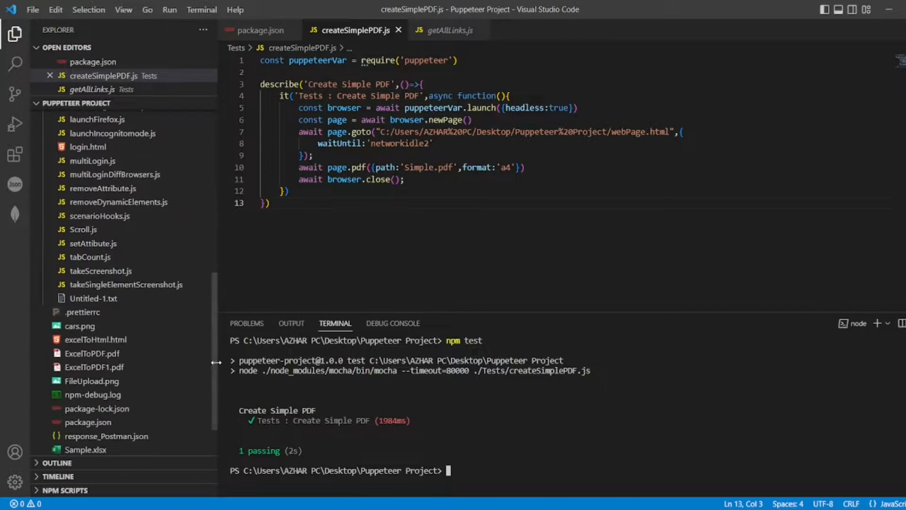
{"action": "scroll", "scroll_direction": "down", "scroll_amount": 3}
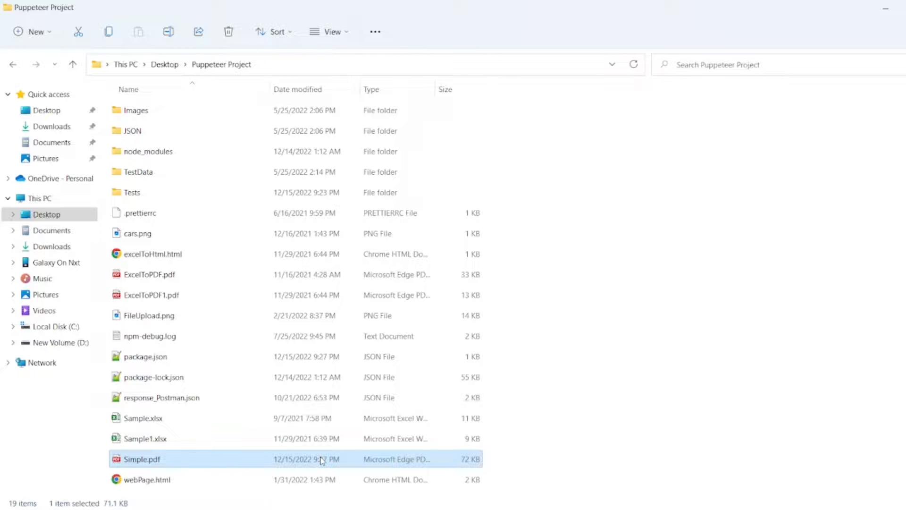
Step: Open Simple.pdf from the Puppeteer Project folder to view the rendered form page
{"action": "double_click", "coordinate": [141, 458]}
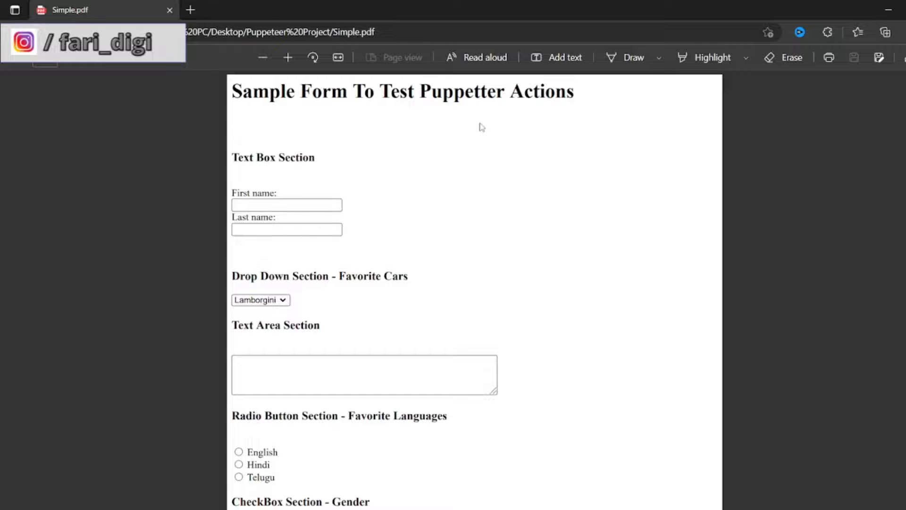
{"action": "mouse_move", "coordinate": [592, 335]}
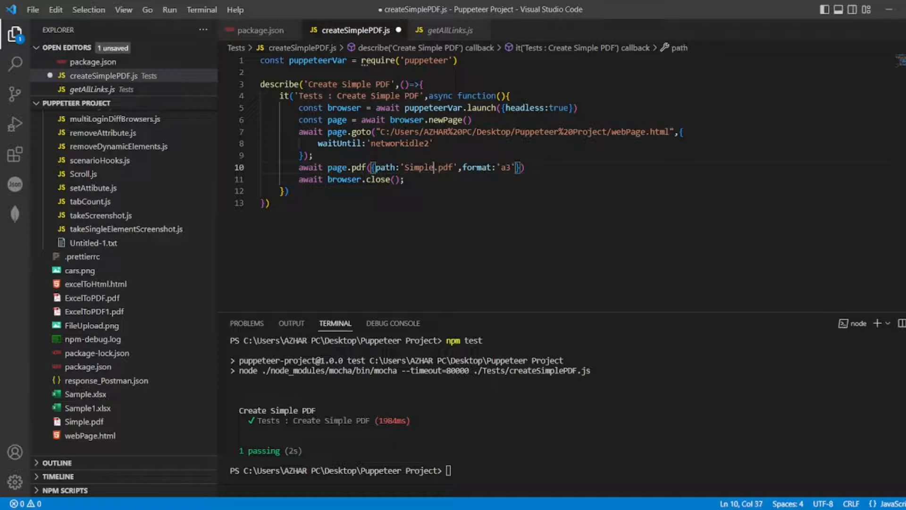
Step: Switch the PDF to format 'a3' saved as SimpleA3.pdf, save, and rerun npm test
{"action": "type", "text": "A"}
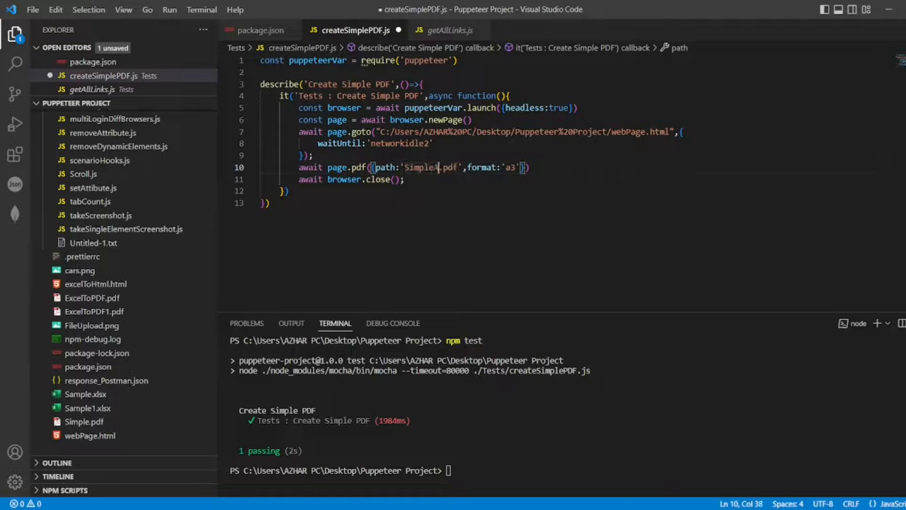
{"action": "type", "text": "A3"}
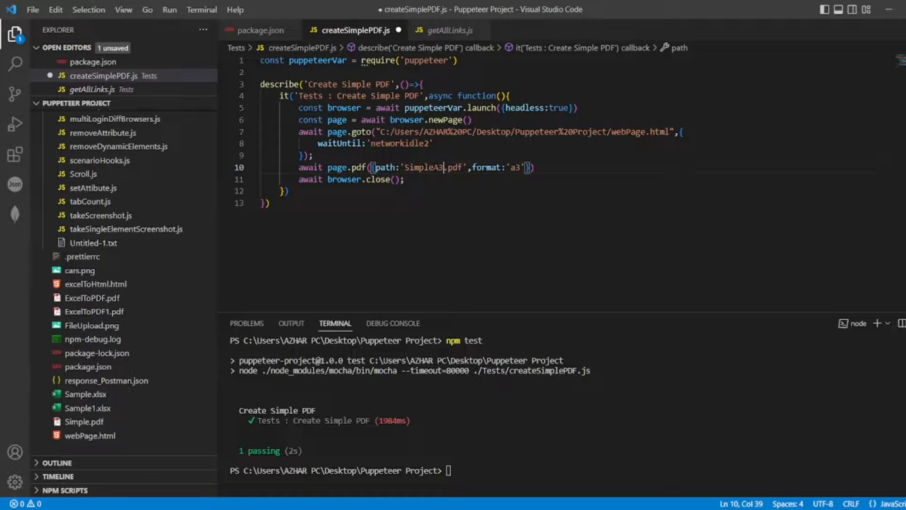
{"action": "type", "text": "cl"}
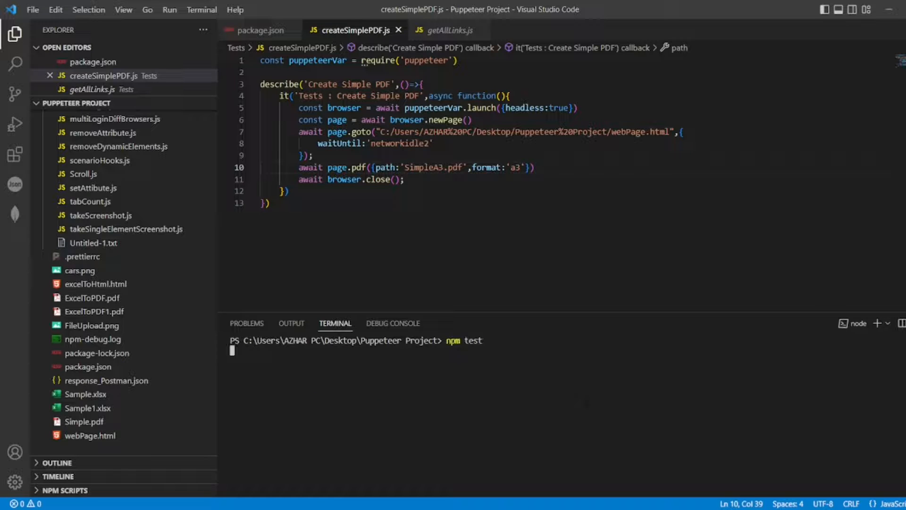
{"action": "key", "text": "Enter"}
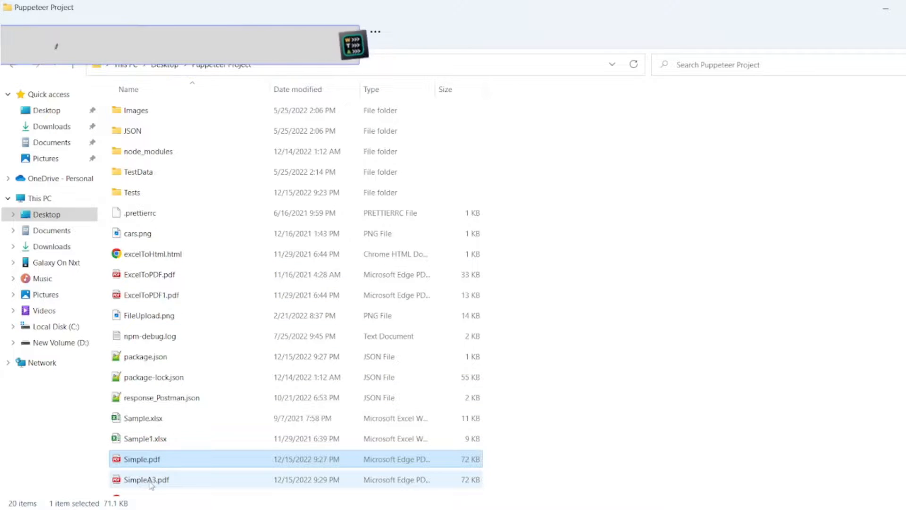
Step: Open SimpleA3.pdf from the Puppeteer Project folder to view the A3-sized form
{"action": "double_click", "coordinate": [146, 479]}
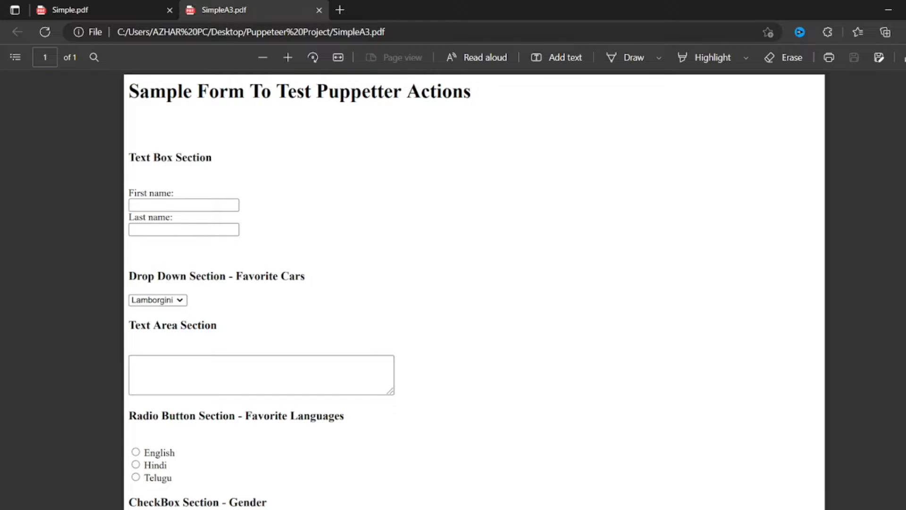
Step: Switch to the Simple.pdf tab in Edge to compare its A4 page with SimpleA3.pdf
{"action": "left_click", "coordinate": [69, 10]}
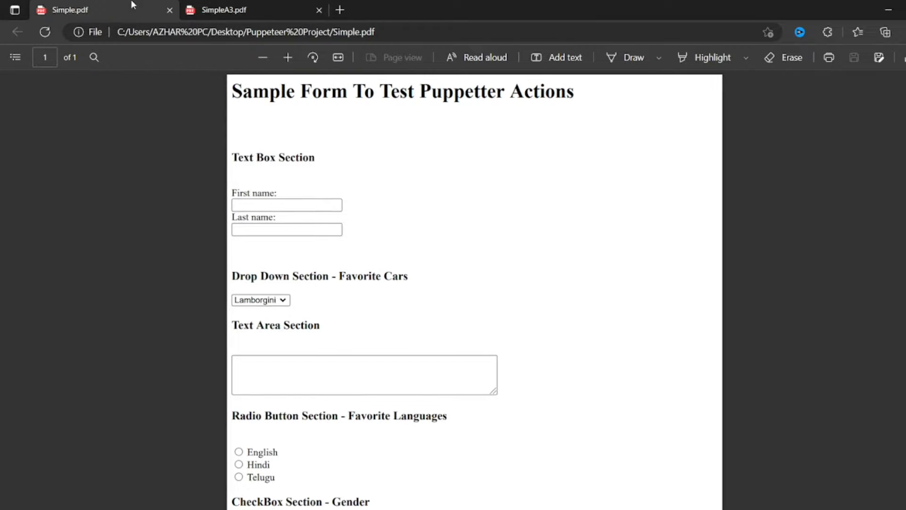
{"action": "mouse_move", "coordinate": [621, 398]}
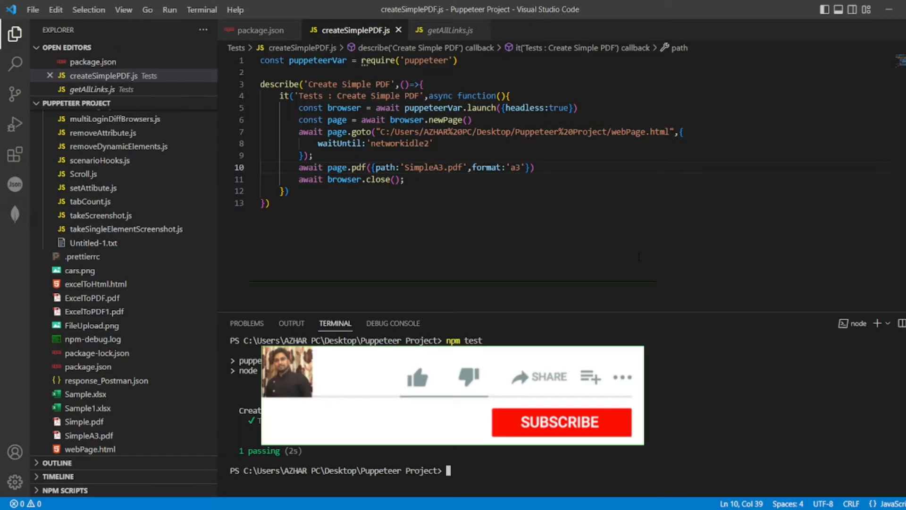
{"action": "left_click", "coordinate": [417, 376]}
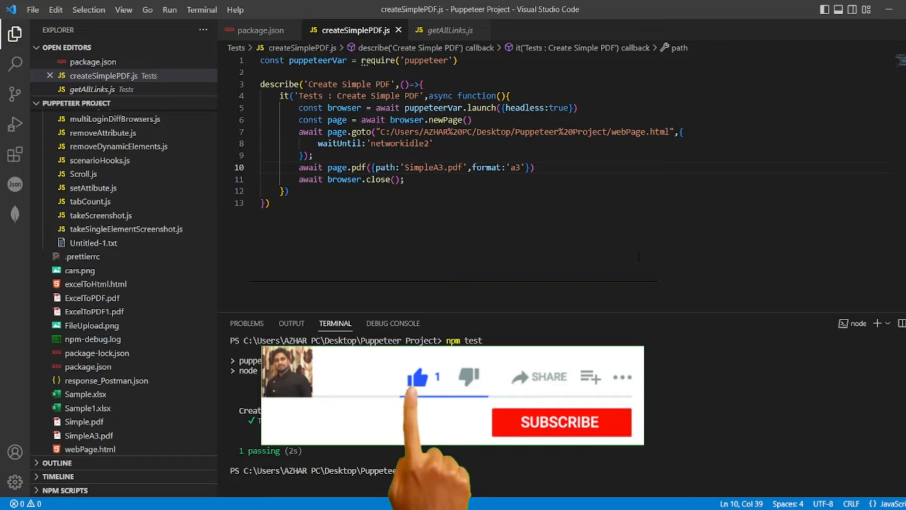
{"action": "left_click", "coordinate": [561, 422]}
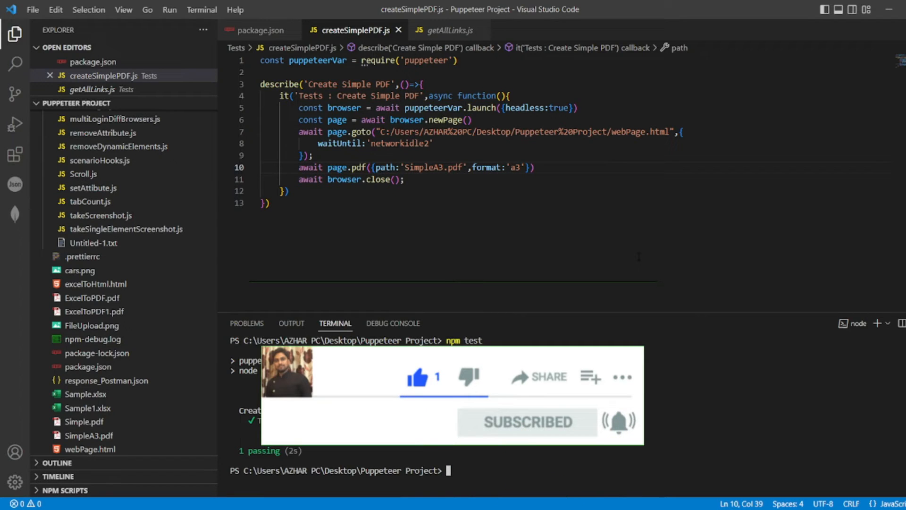